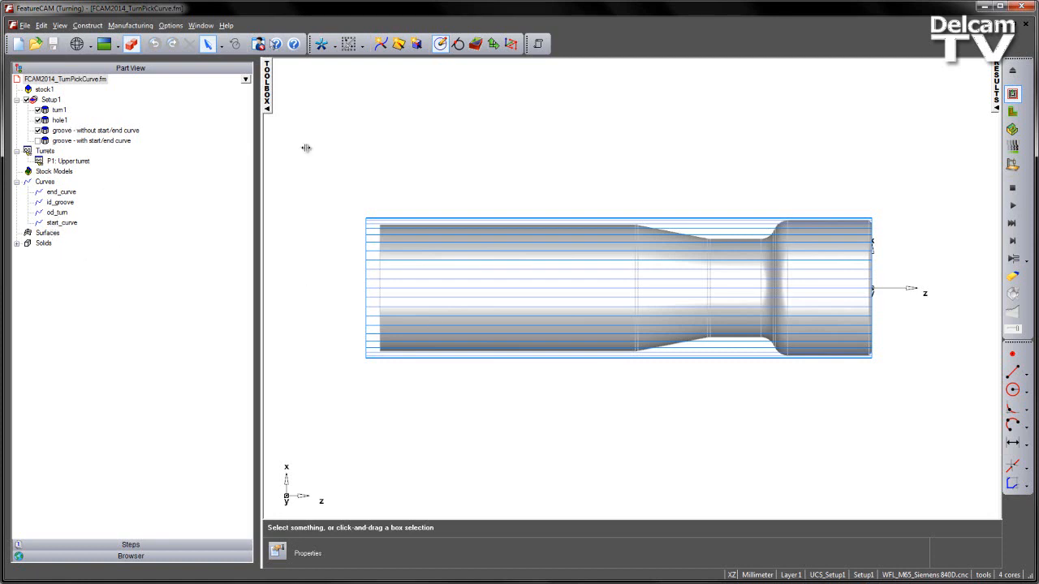
mouse_move(386, 160)
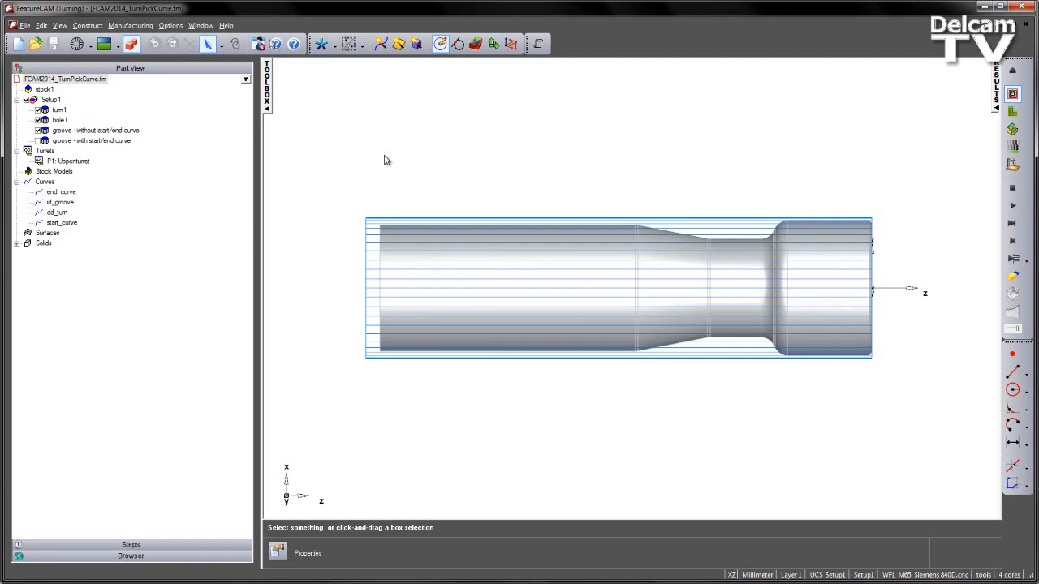
mouse_move(66, 112)
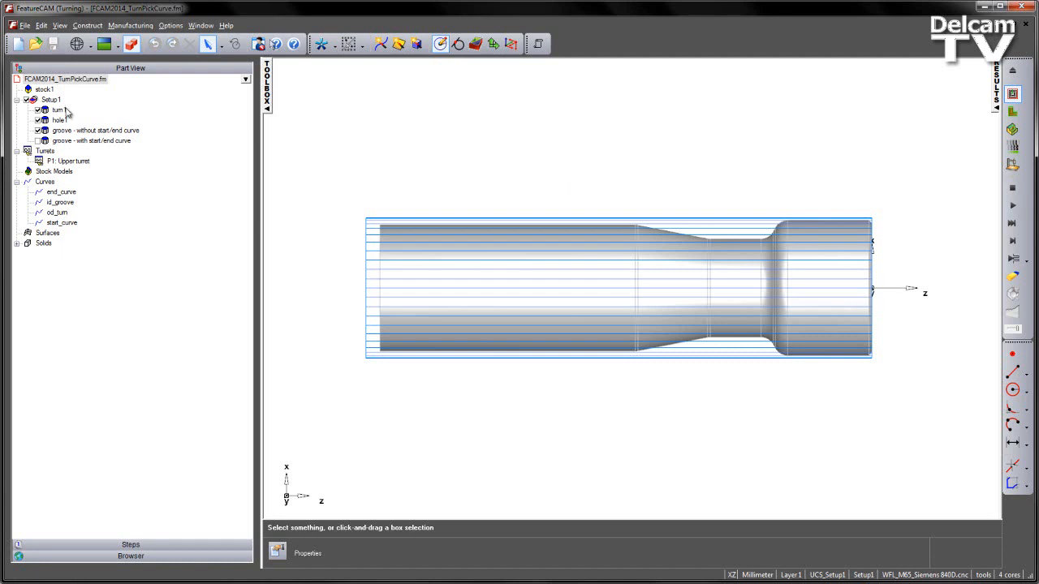
Preview the turn1, hole1 and groove-without-curves features on the part.
left_click(58, 111)
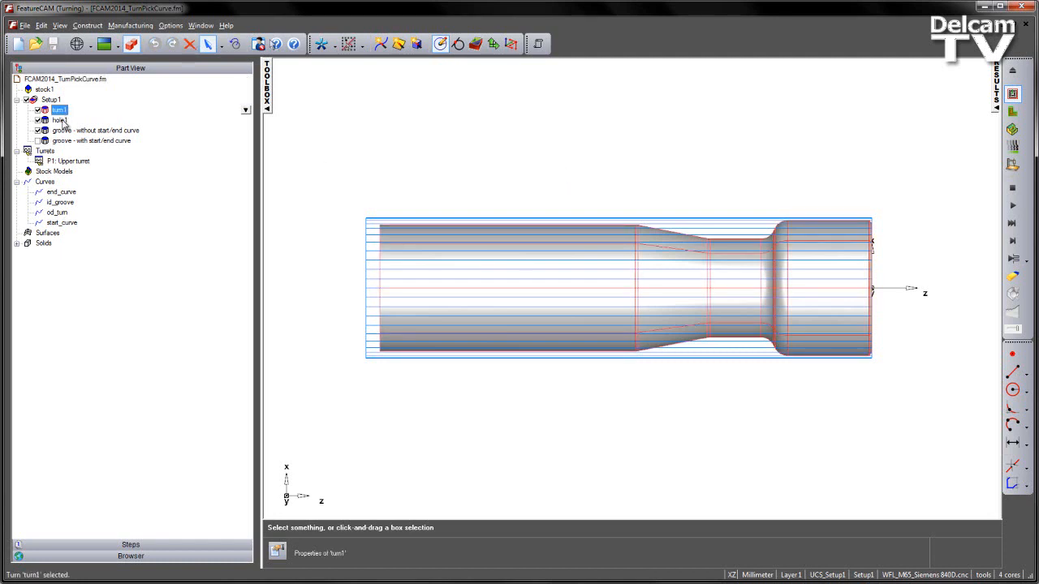
left_click(59, 120)
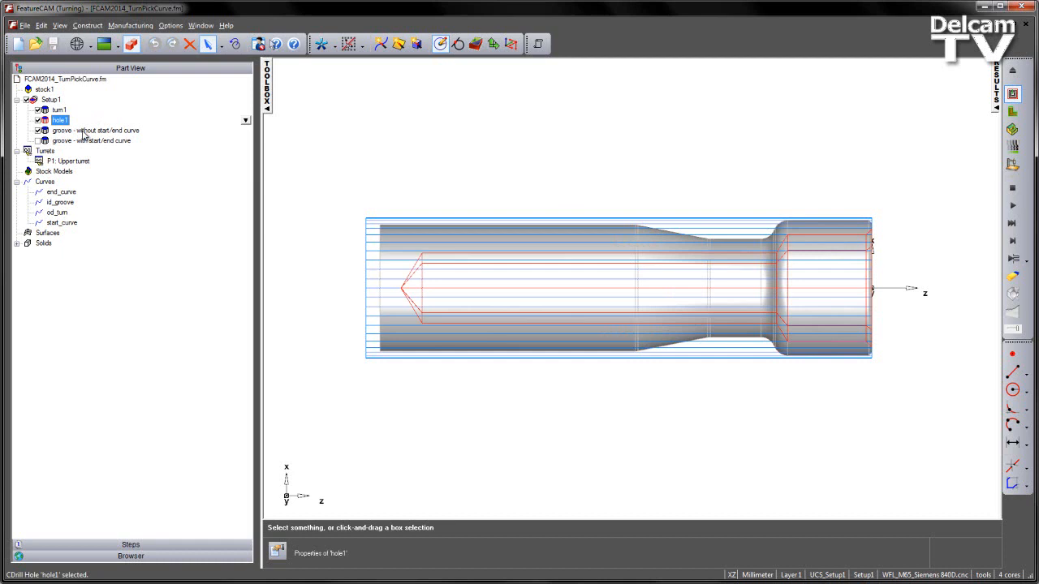
left_click(96, 130)
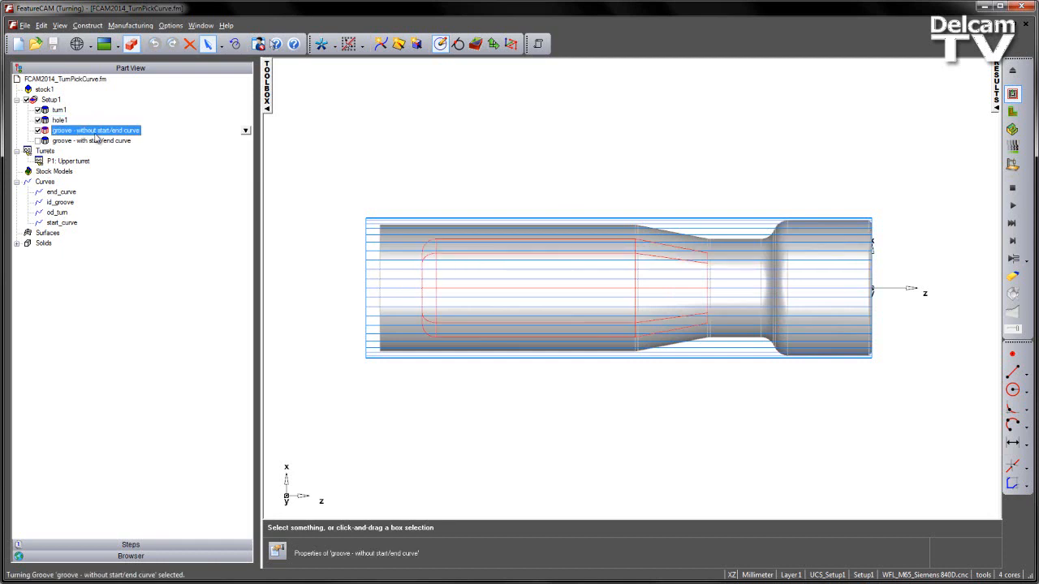
mouse_move(565, 323)
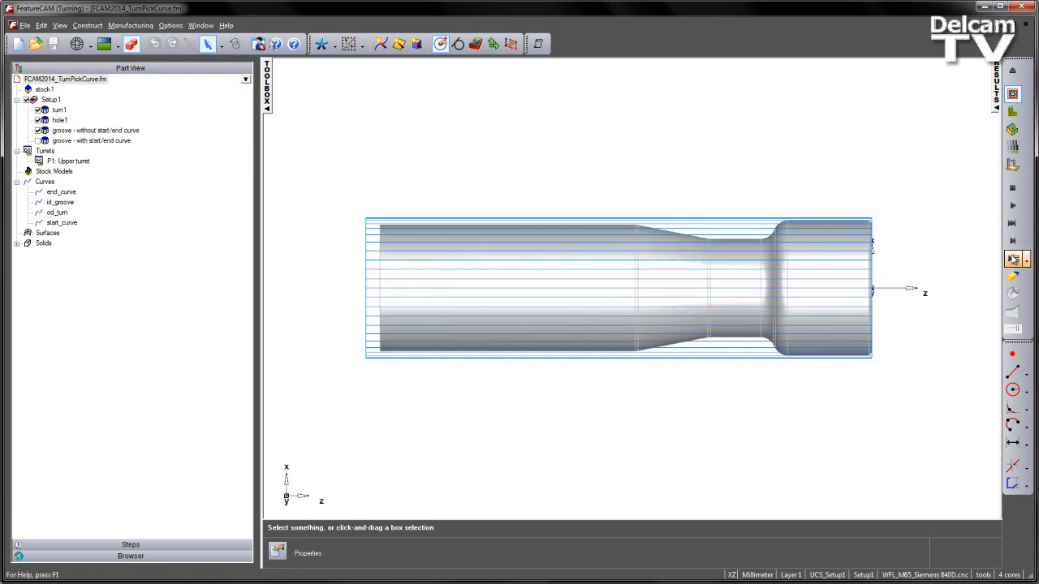
Run the machining simulation forward, then abort it to show the part without toolpaths.
left_click(1016, 259)
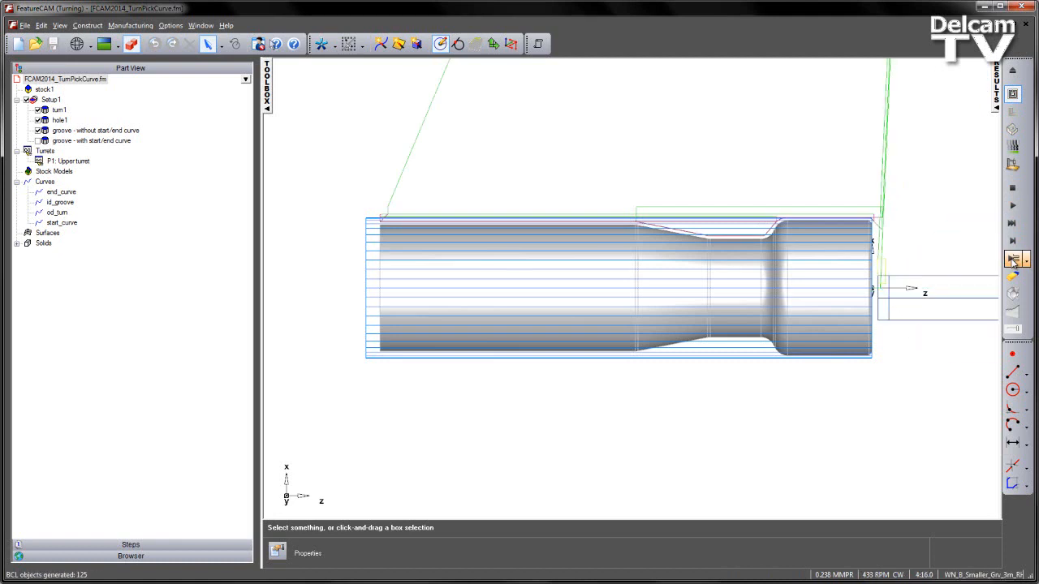
left_click(1012, 241)
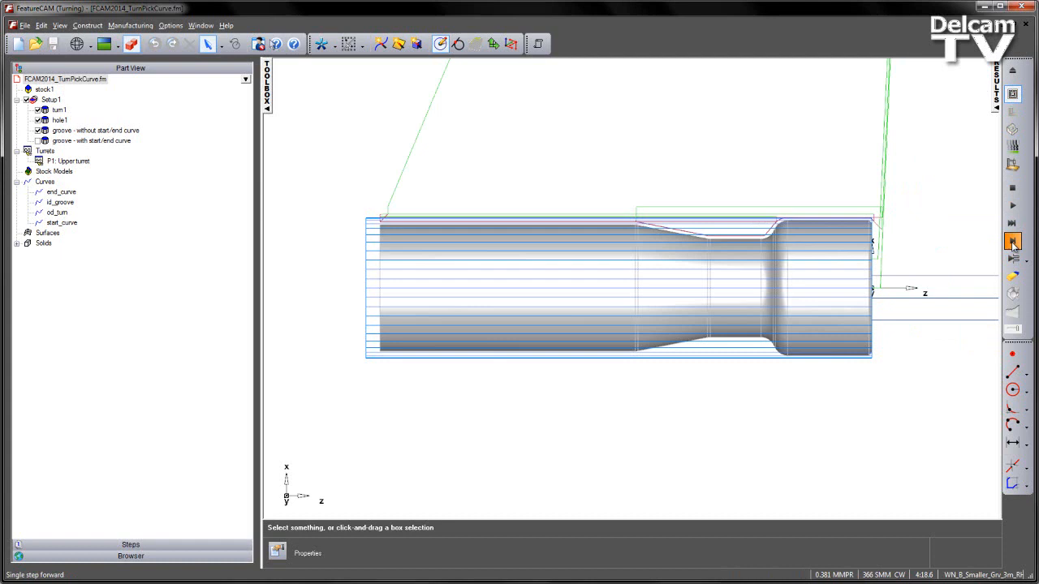
left_click(1013, 240)
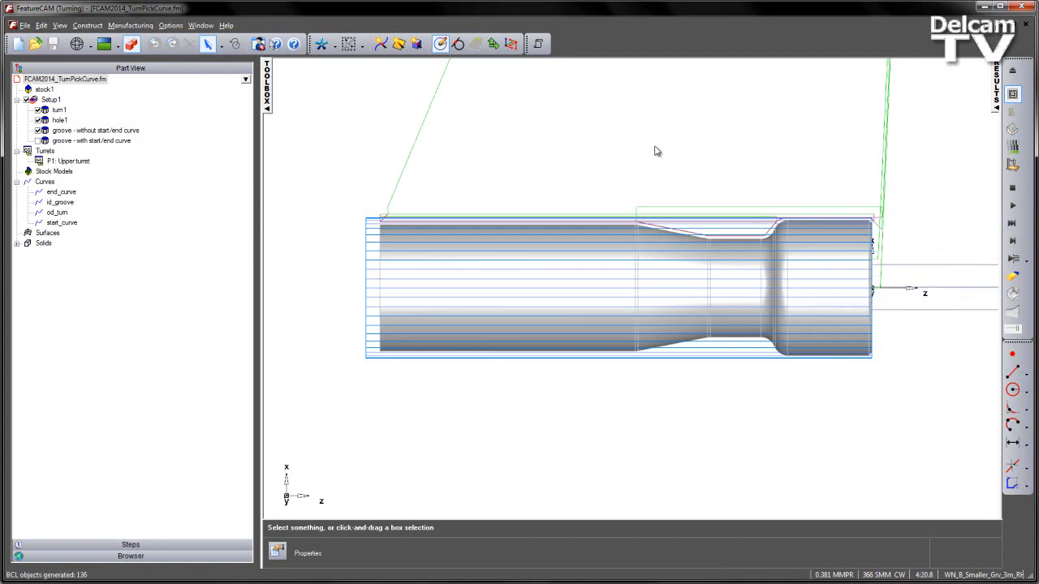
mouse_move(256, 89)
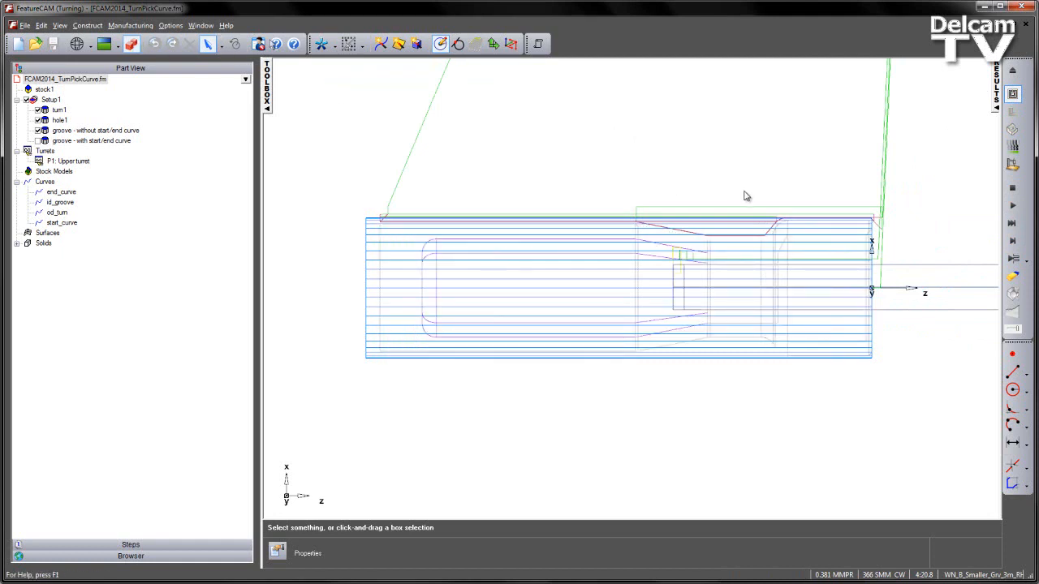
left_click(130, 44)
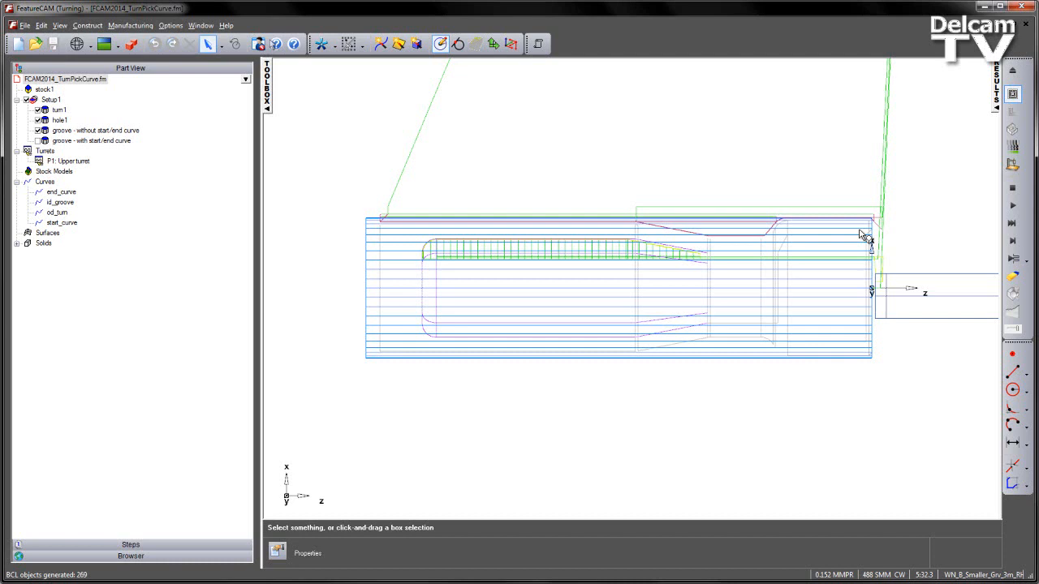
mouse_move(477, 250)
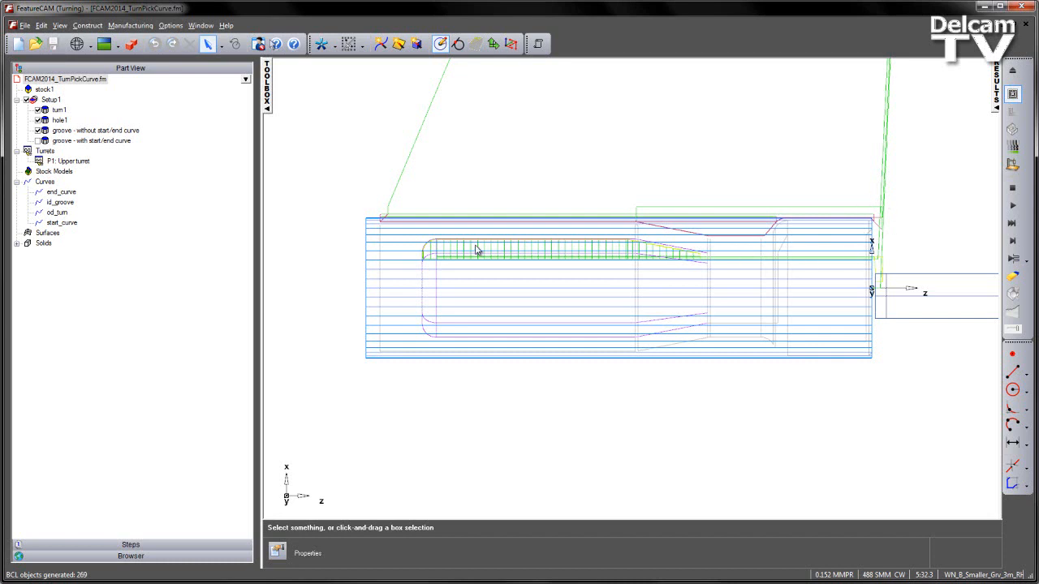
mouse_move(934, 87)
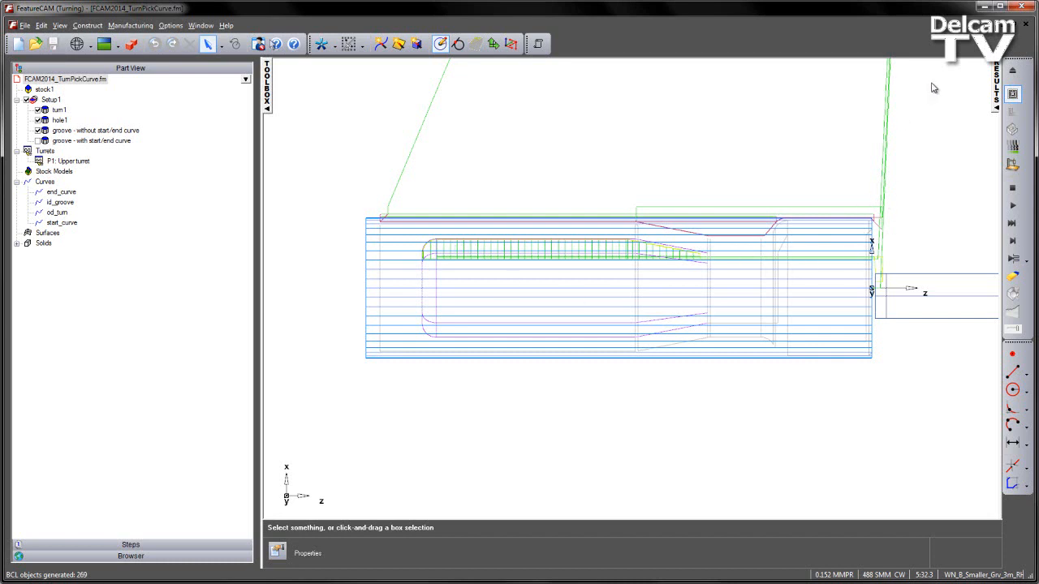
mouse_move(655, 282)
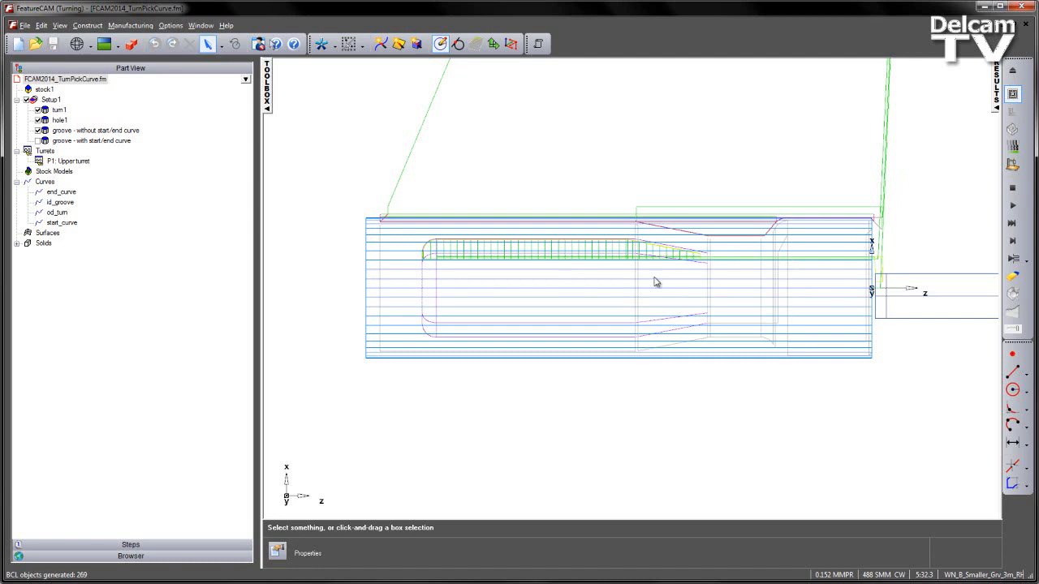
mouse_move(494, 262)
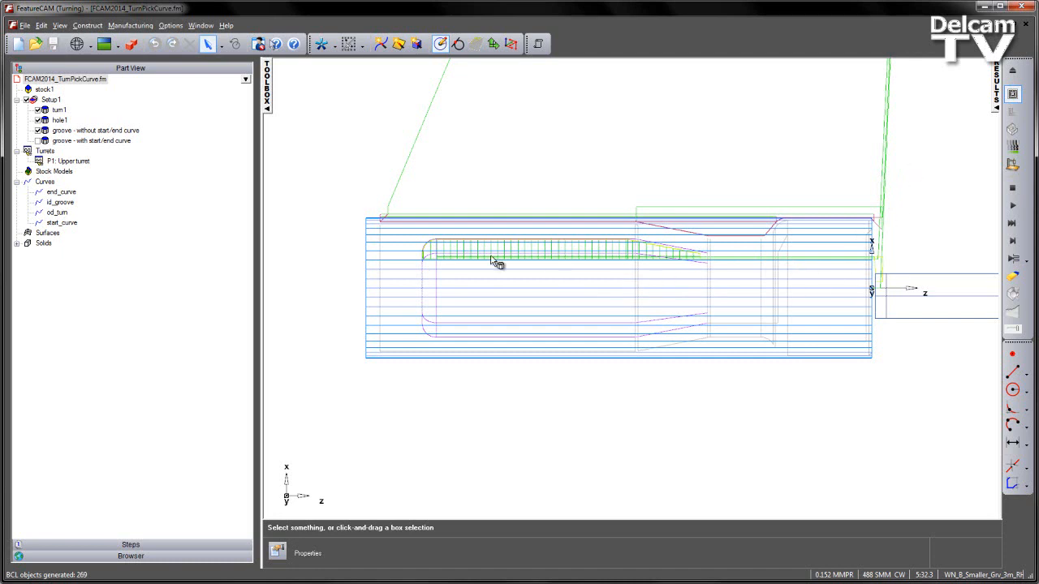
mouse_move(625, 294)
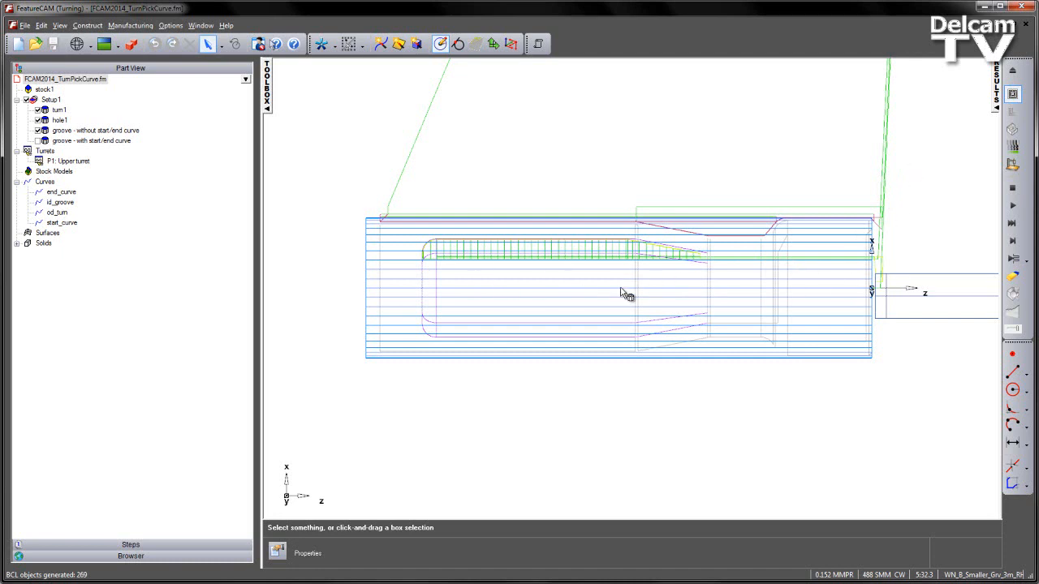
left_click(1013, 188)
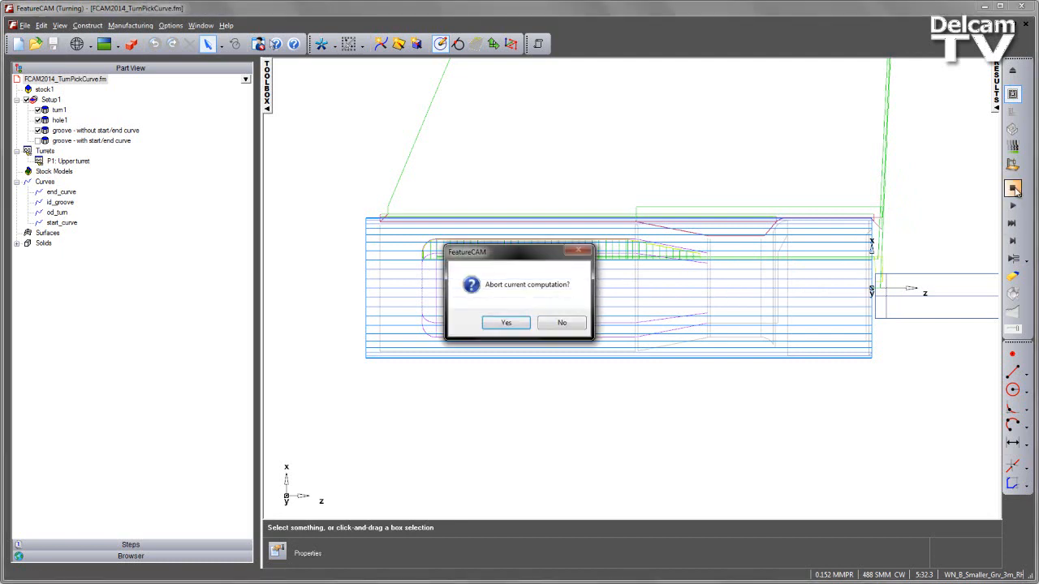
left_click(506, 321)
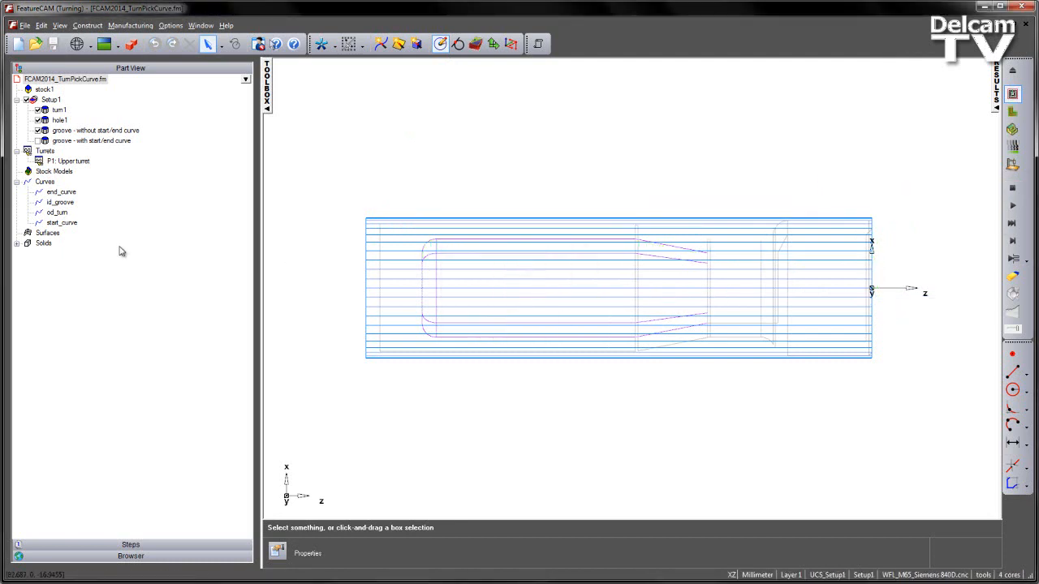
left_click(62, 191)
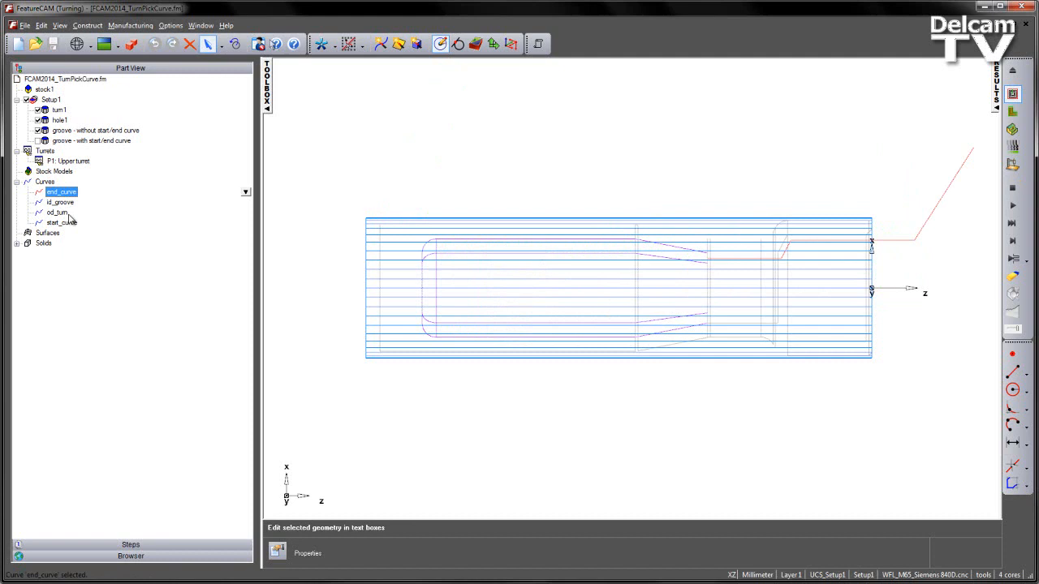
left_click(62, 222)
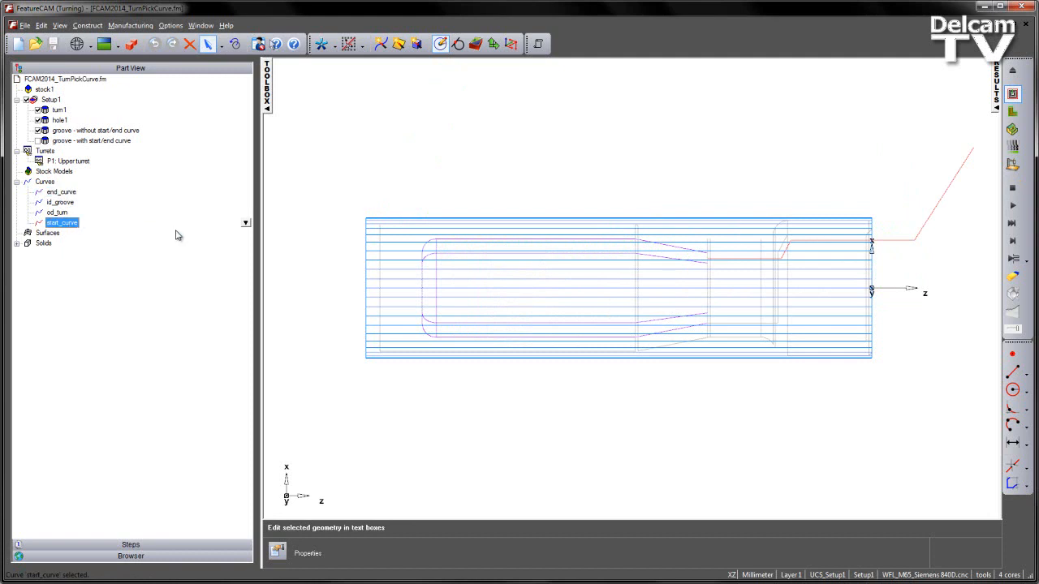
mouse_move(403, 178)
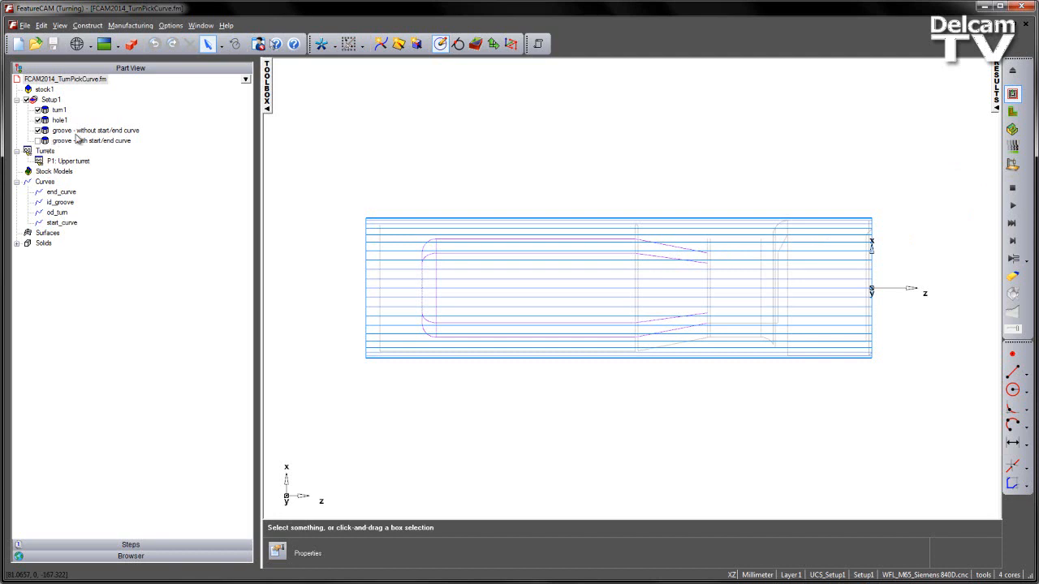
Show the groove's rough turning attributes in its properties dialog, revealing the part.
double_click(95, 129)
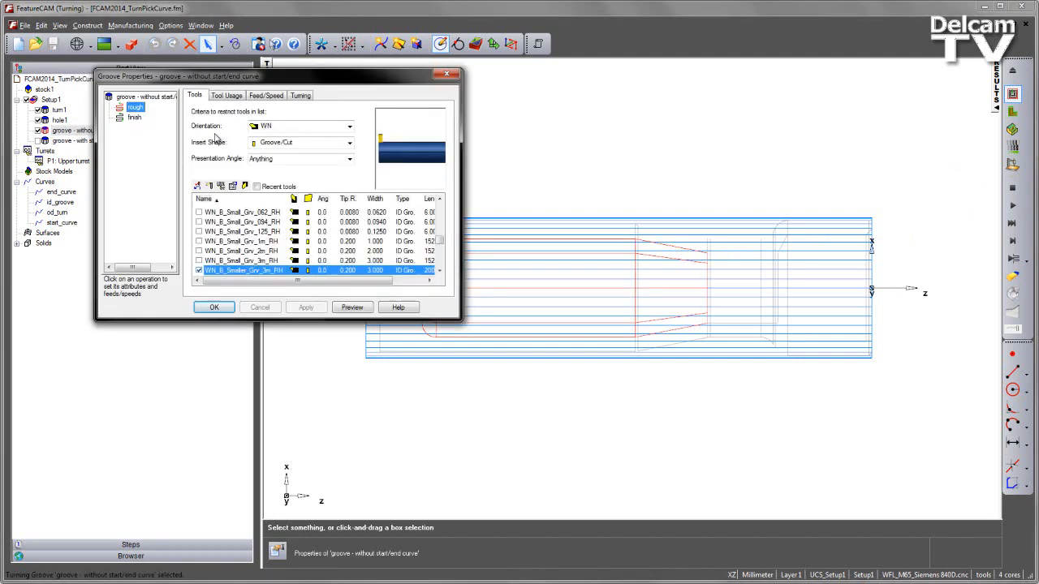
left_click(301, 95)
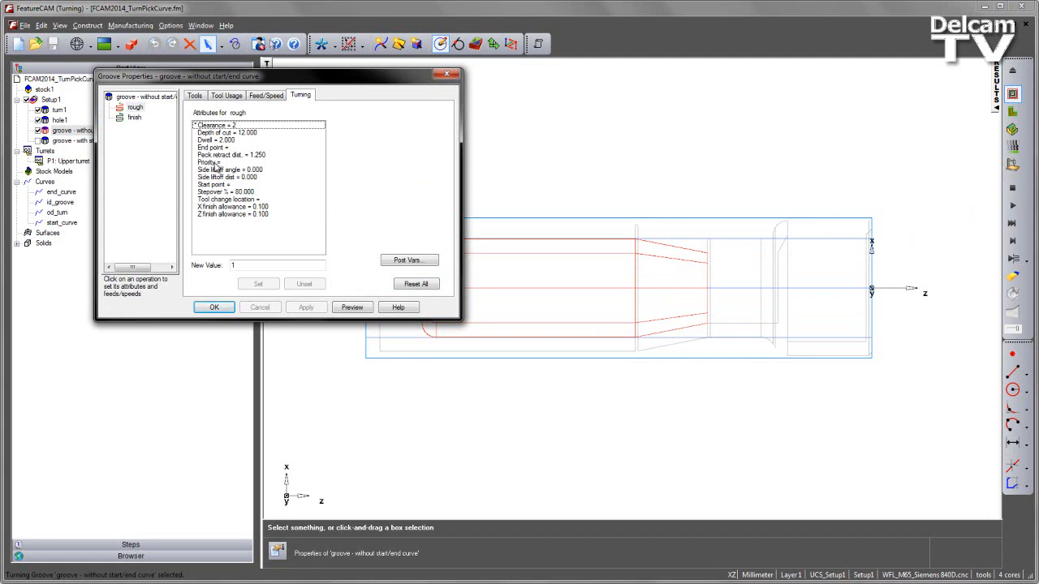
left_click_drag(276, 76, 317, 73)
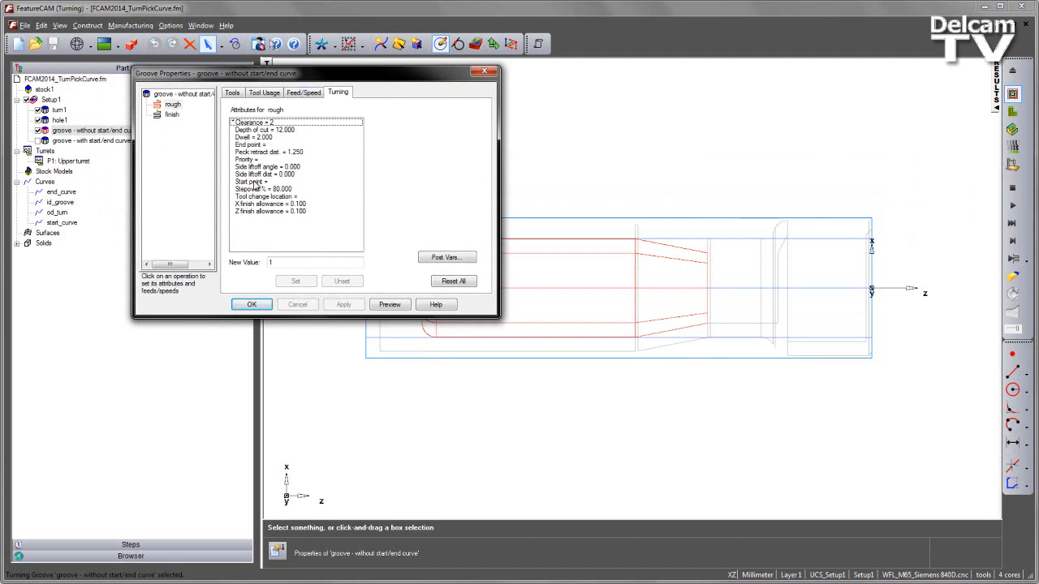
Assign start_curve and end_curve as the rough operation's start and end points.
left_click(251, 182)
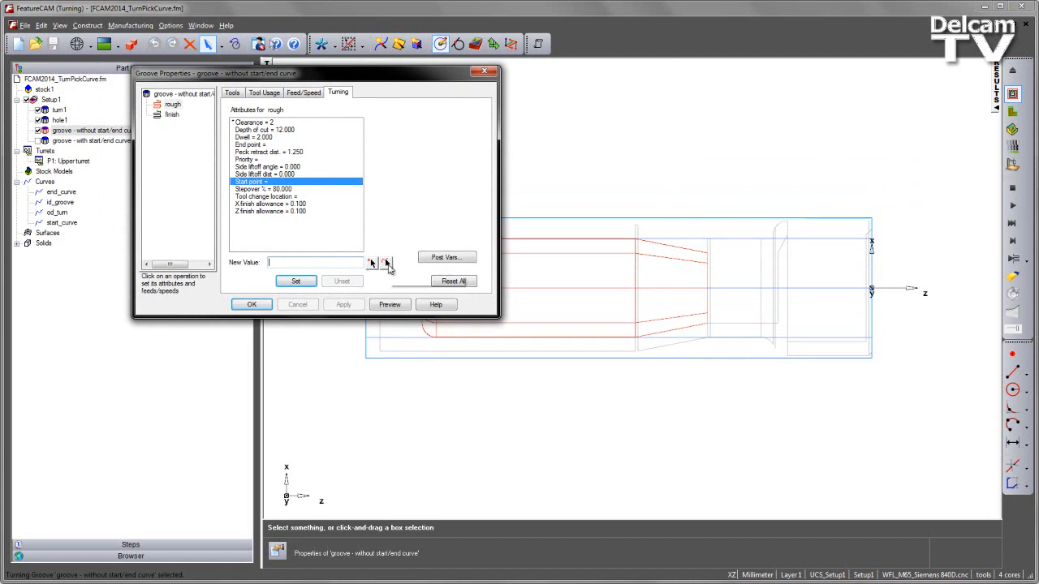
left_click(252, 305)
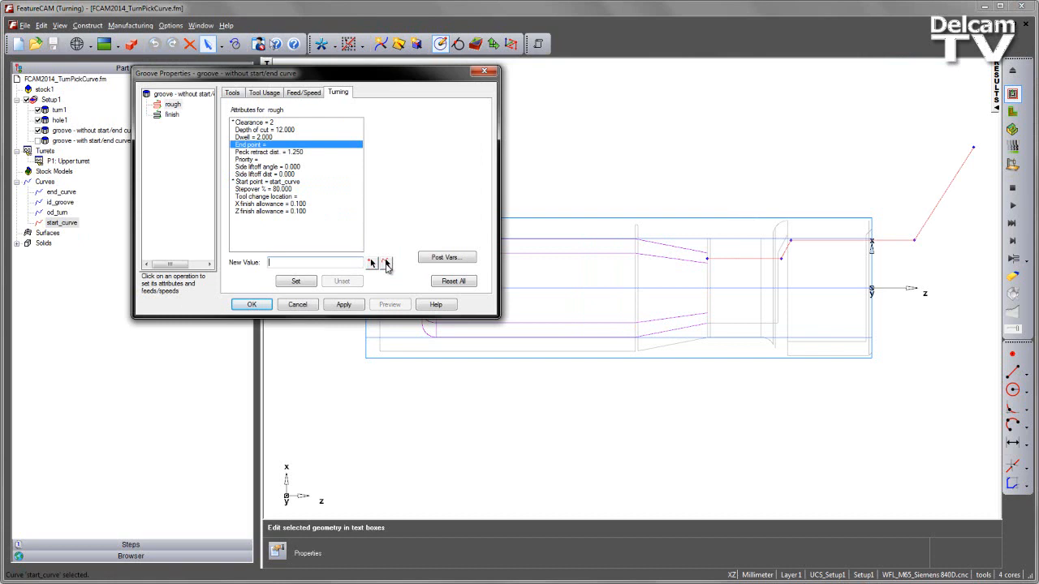
mouse_move(387, 263)
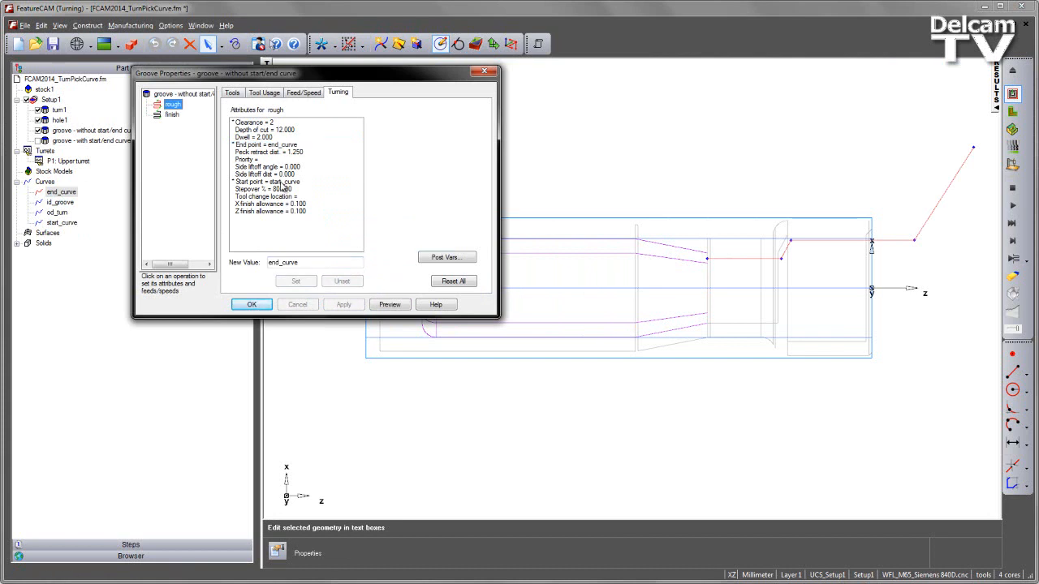
left_click(172, 114)
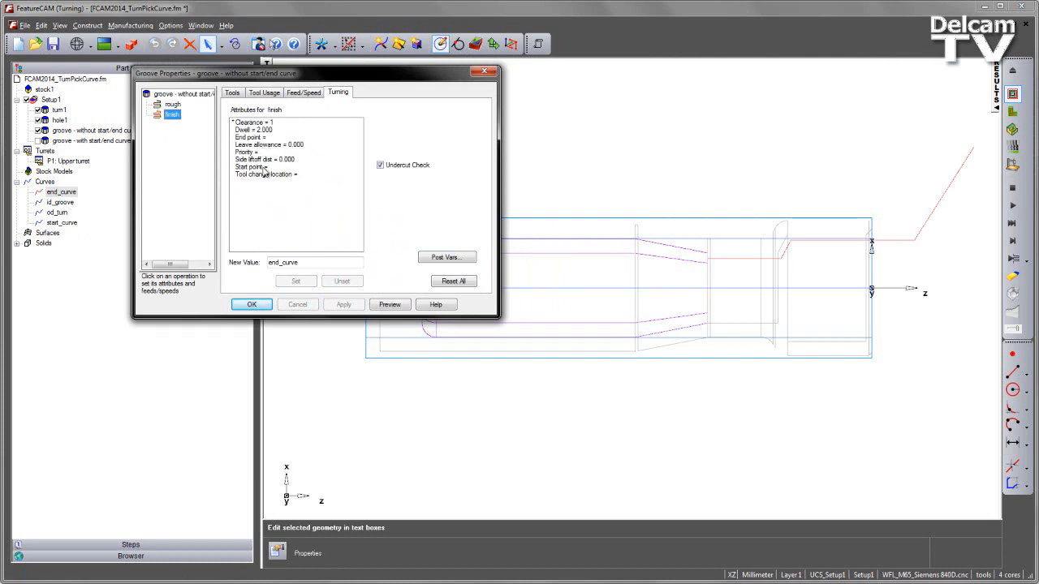
Assign start_curve and end_curve to the finish operation's start and end points.
left_click(252, 305)
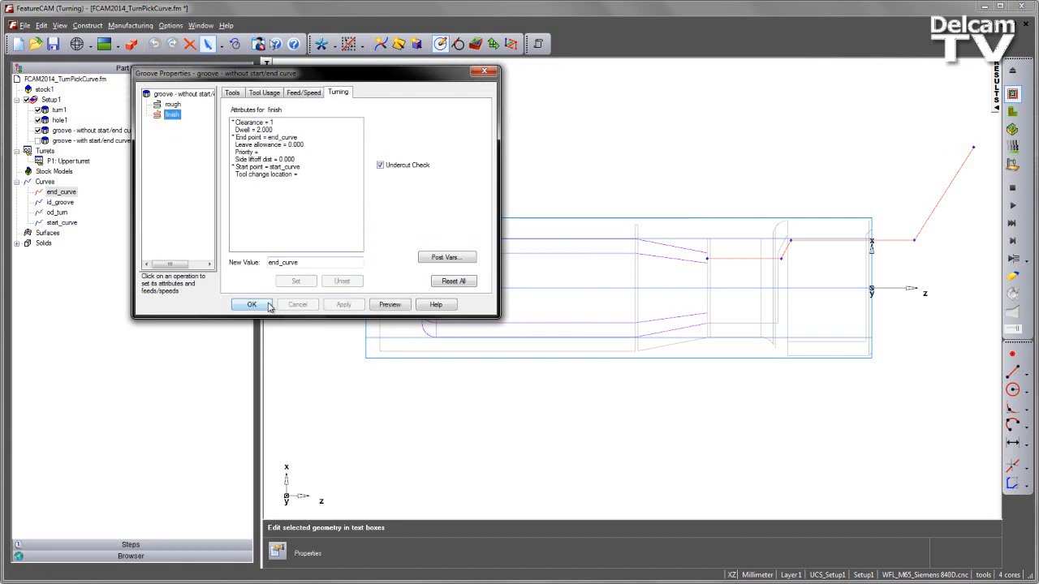
left_click(172, 104)
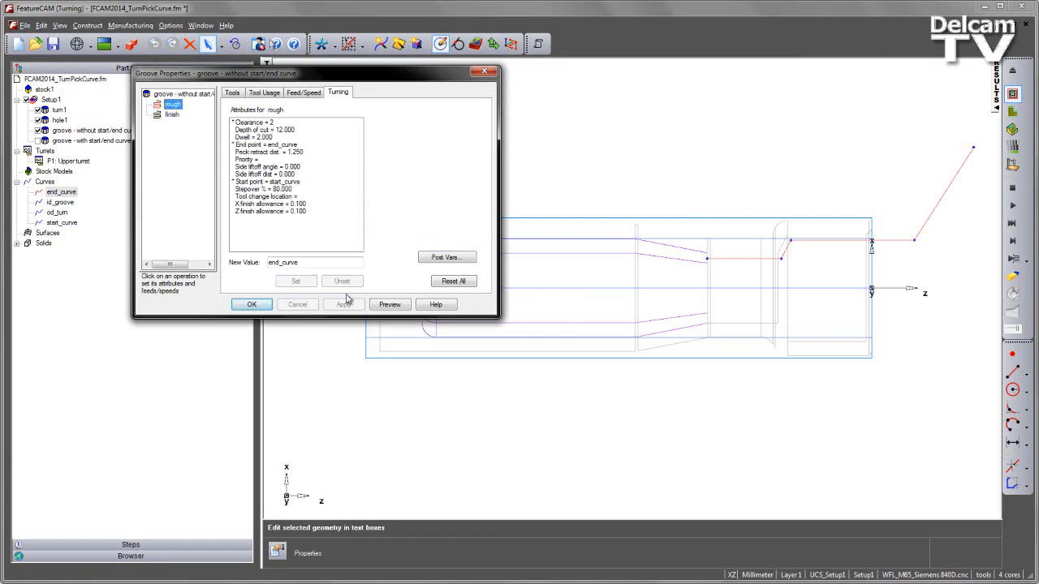
Preview the rough groove toolpath between the curves and accept the groove settings.
left_click(250, 304)
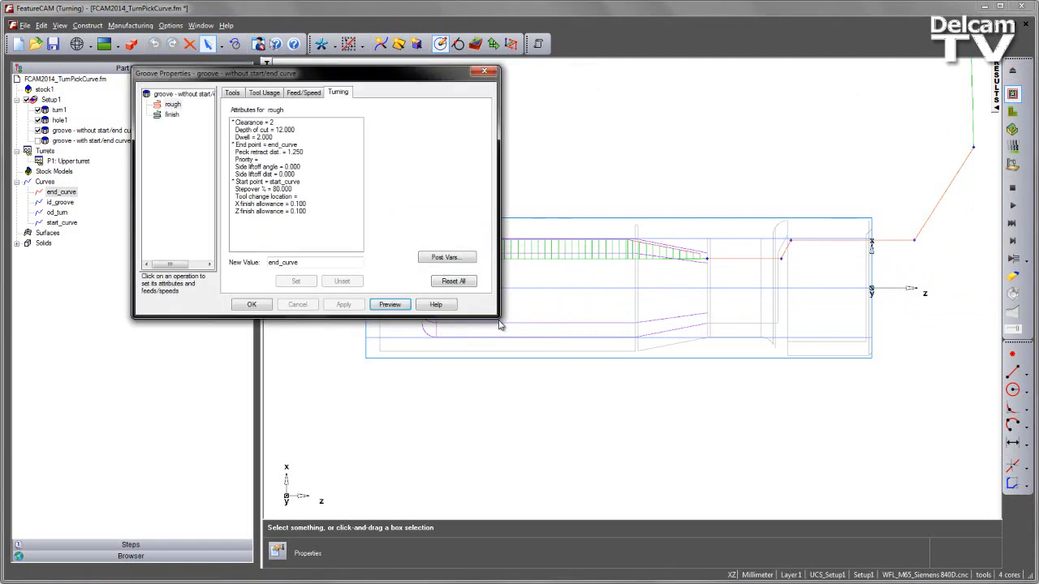
left_click(251, 306)
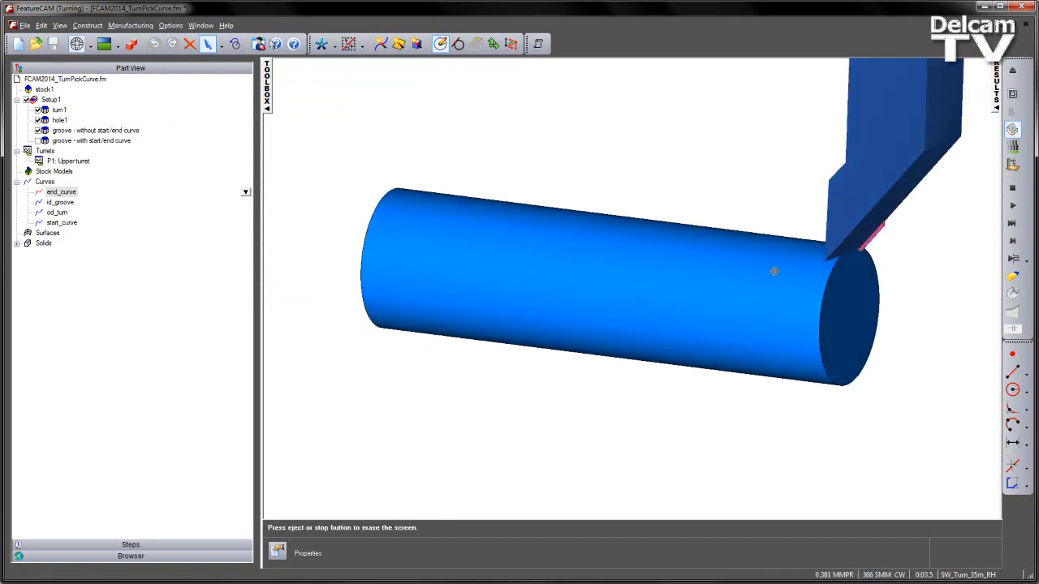
Play the 3D turning simulation and rotate the machined part to inspect its grooved bore.
left_click(1013, 204)
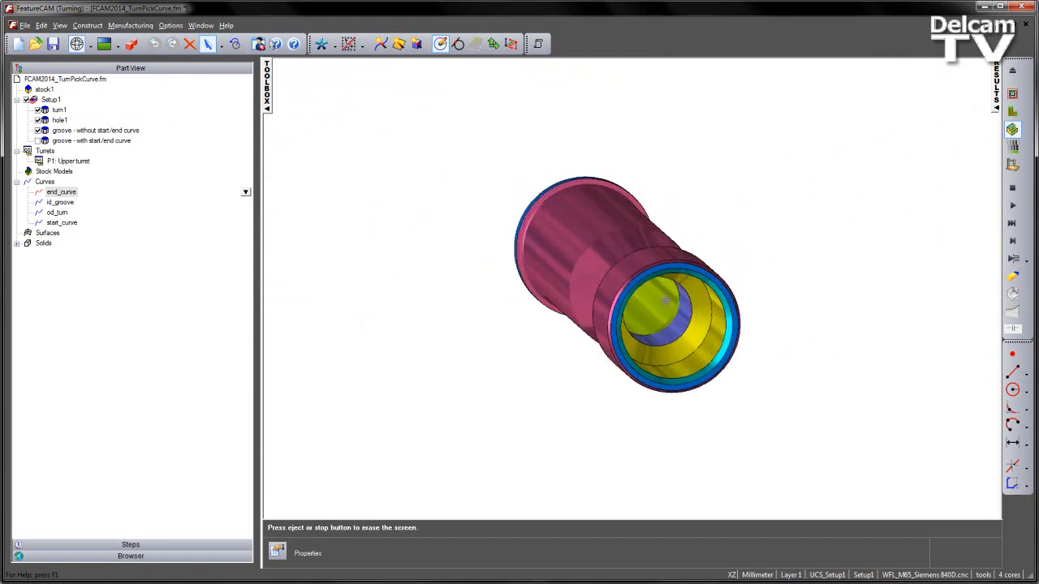
left_click_drag(665, 300, 847, 194)
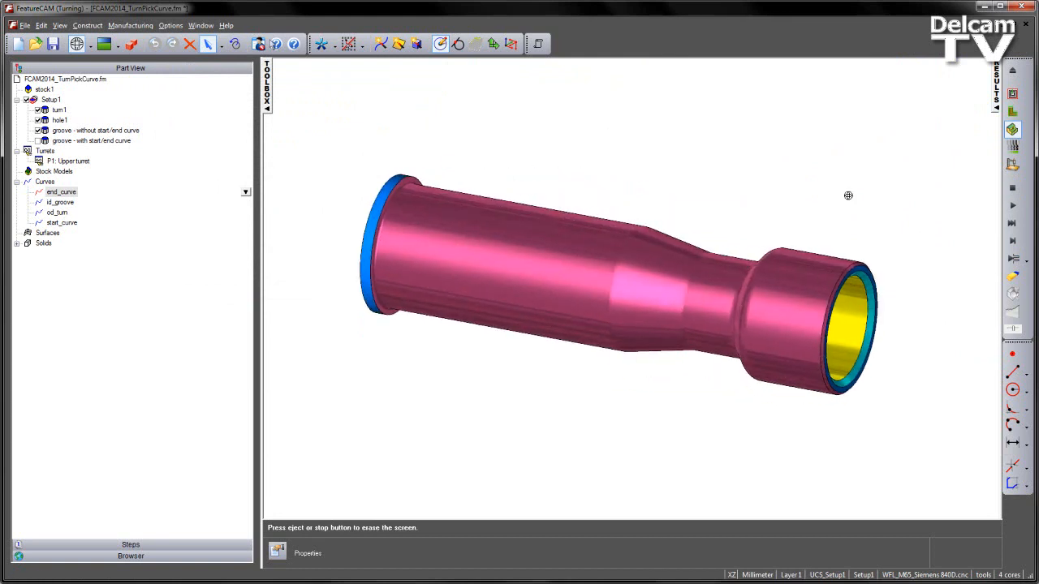